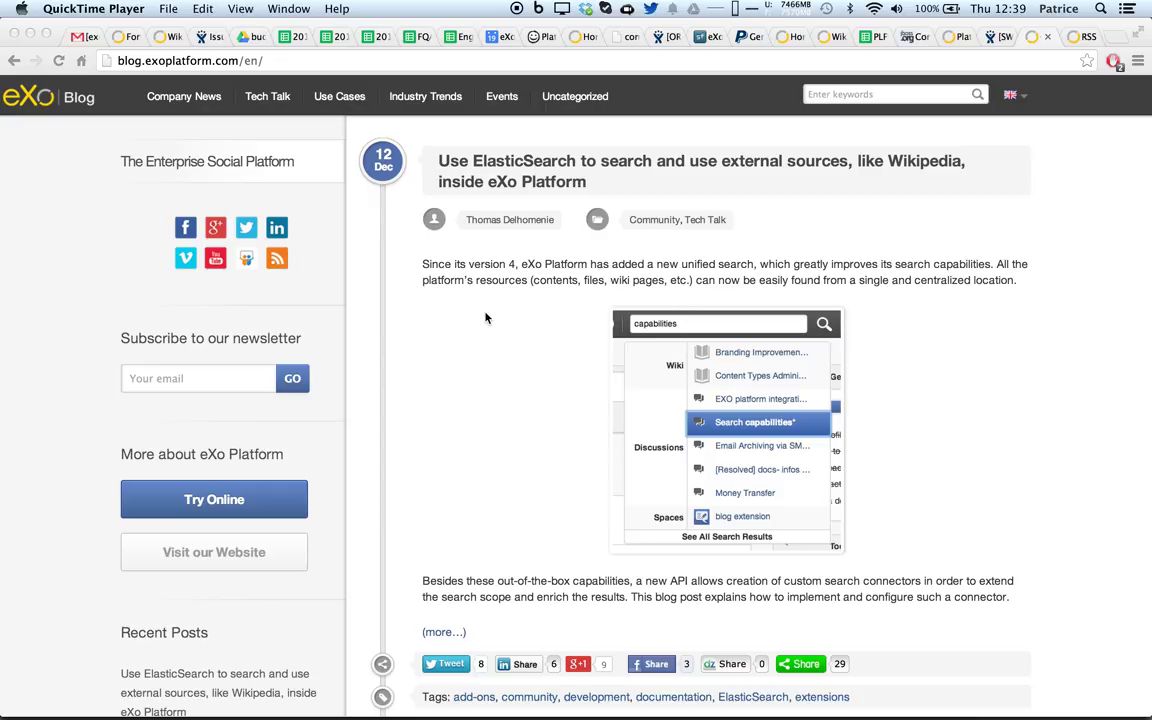
mouse_move(464, 384)
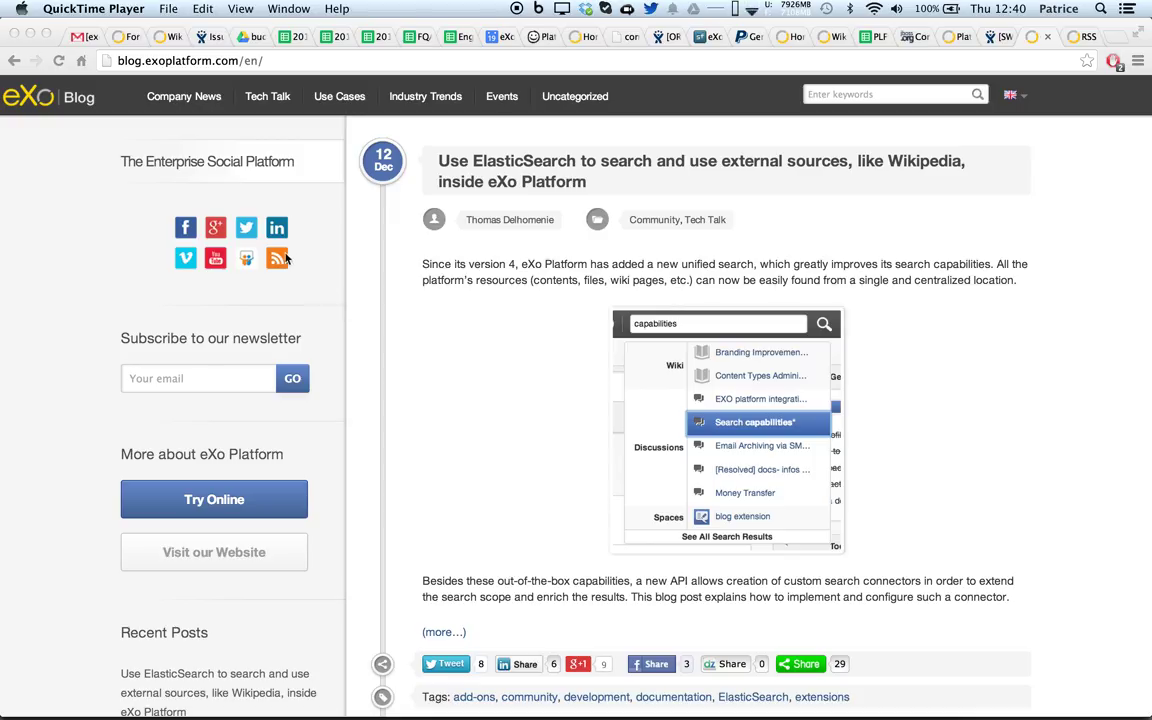
Copy the link address of the eXo Blog's RSS feed icon
right_click(276, 258)
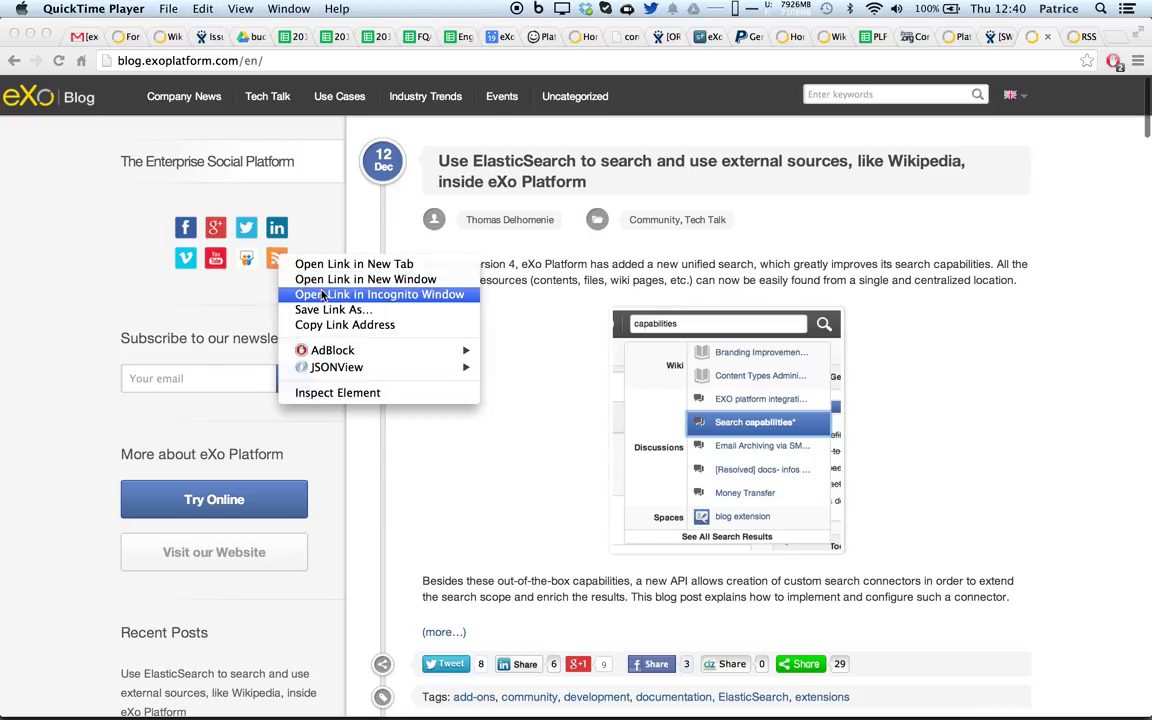
mouse_move(344, 324)
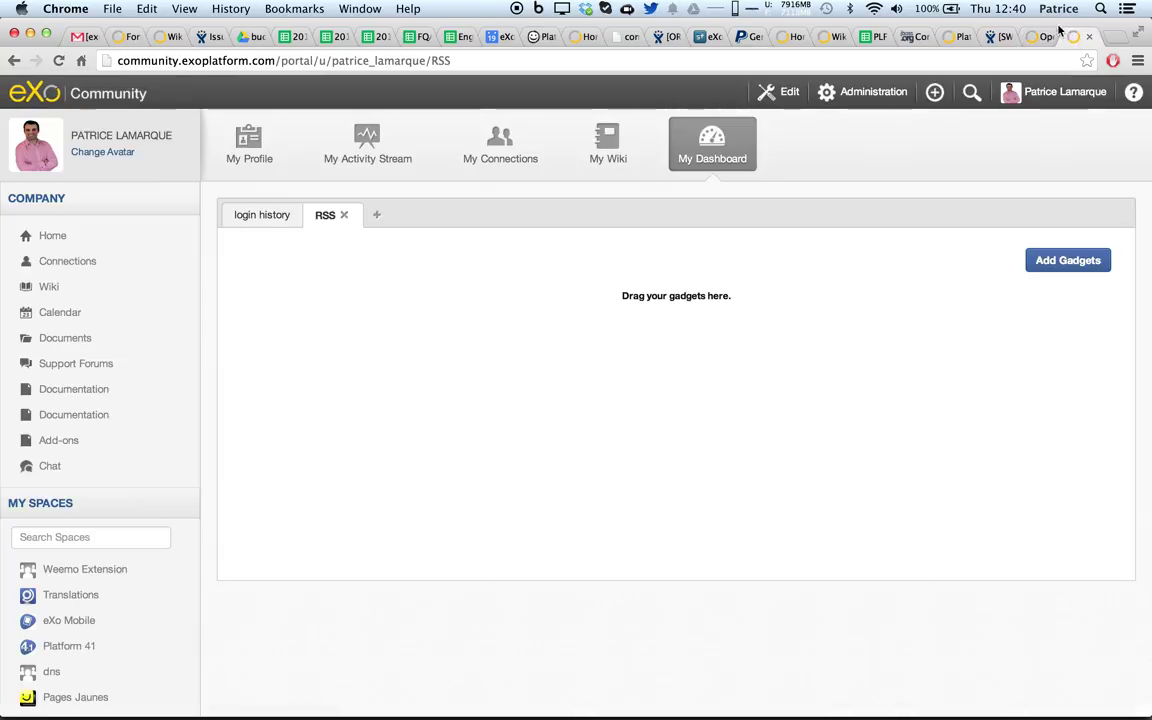
mouse_move(964, 274)
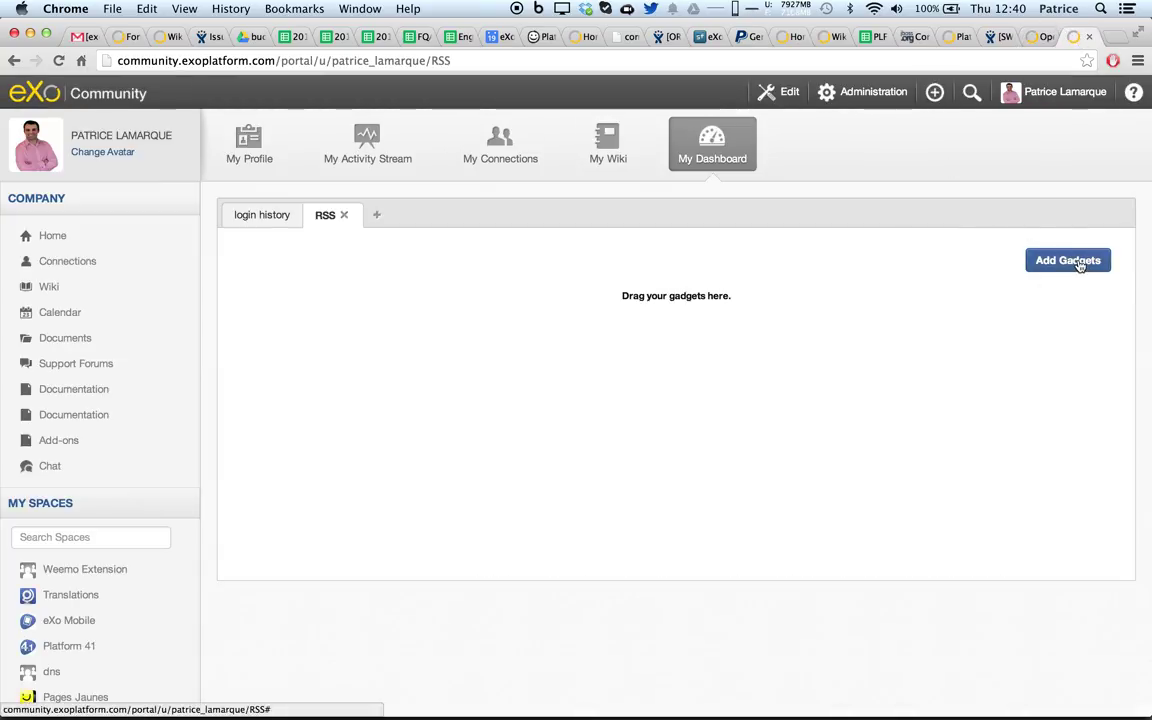
Add a gadget from the feedburner.com/eXo-Platform feed URL in the Dashboard Workspace
click(1068, 260)
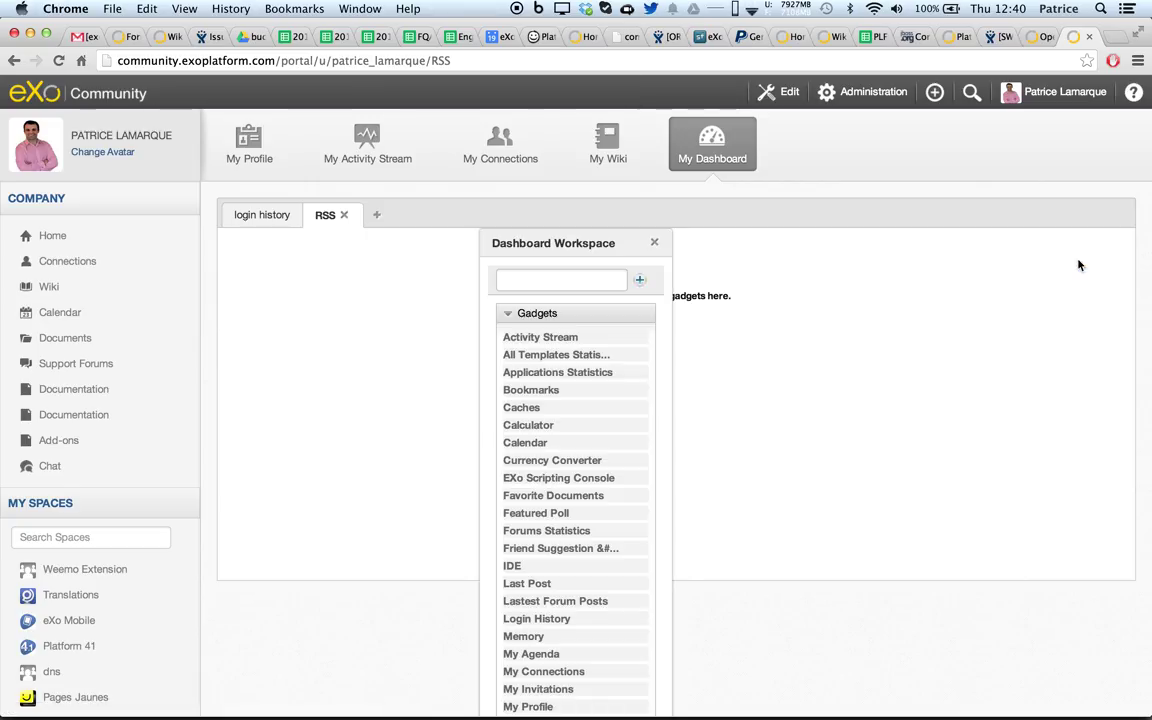
click(560, 280)
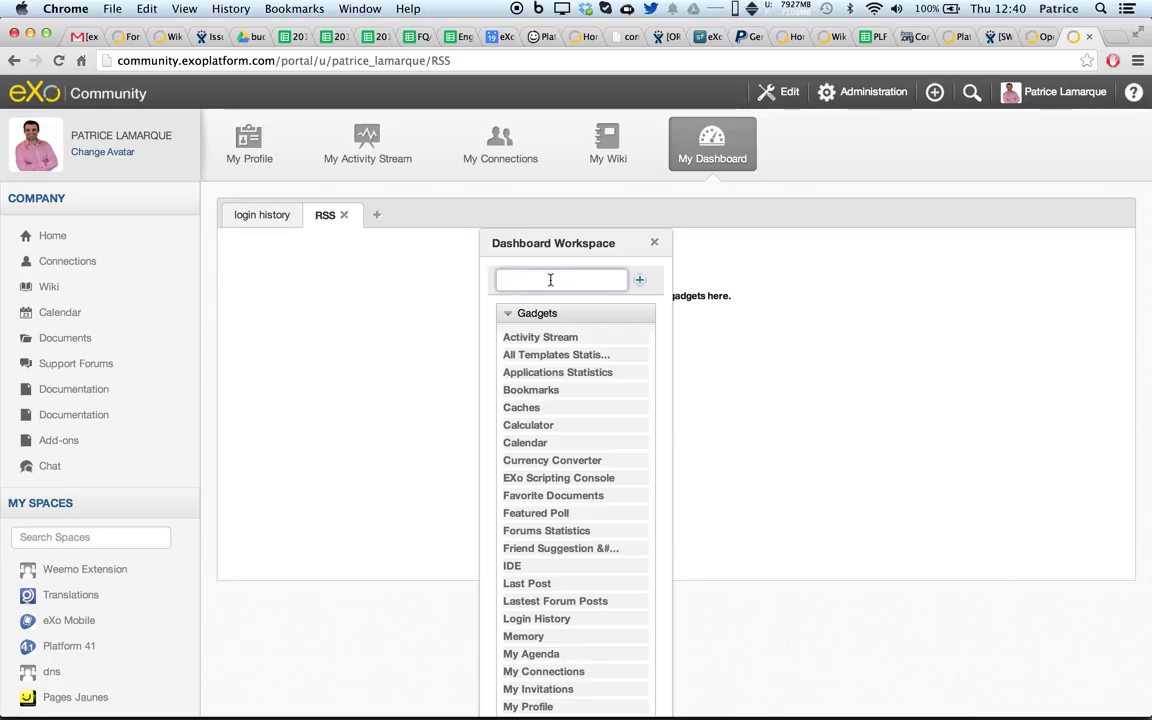
text(.feedburner.com/eXo-Platform)
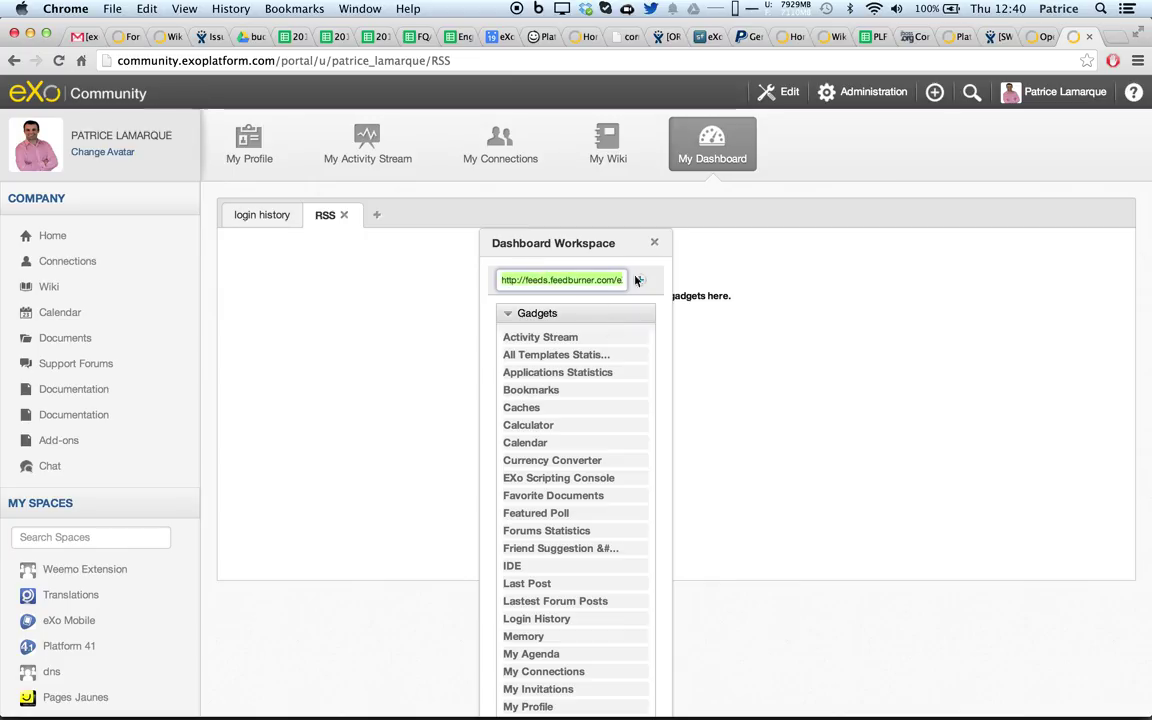
click(640, 280)
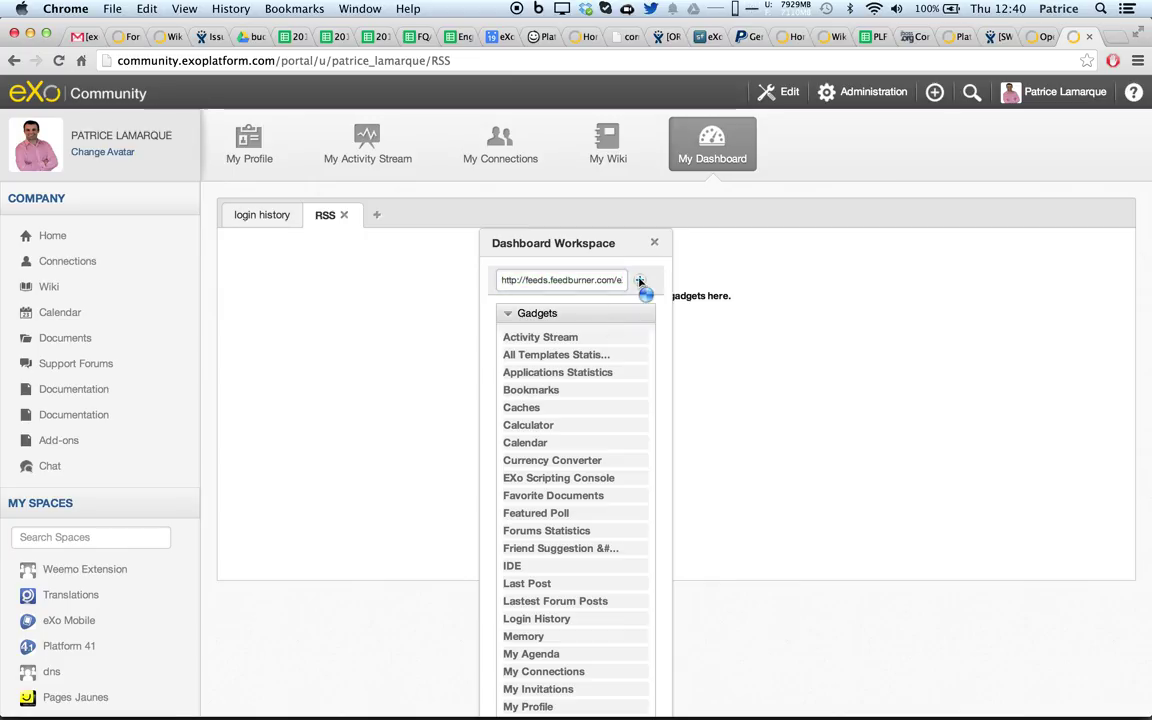
click(640, 280)
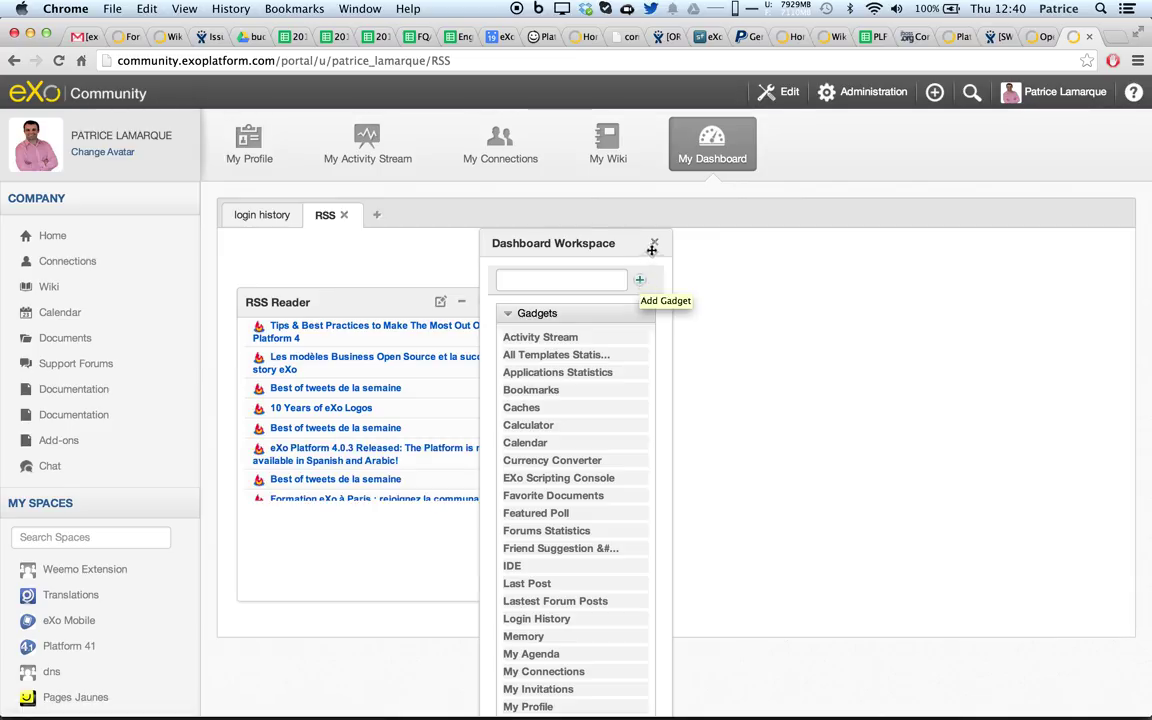
mouse_move(652, 244)
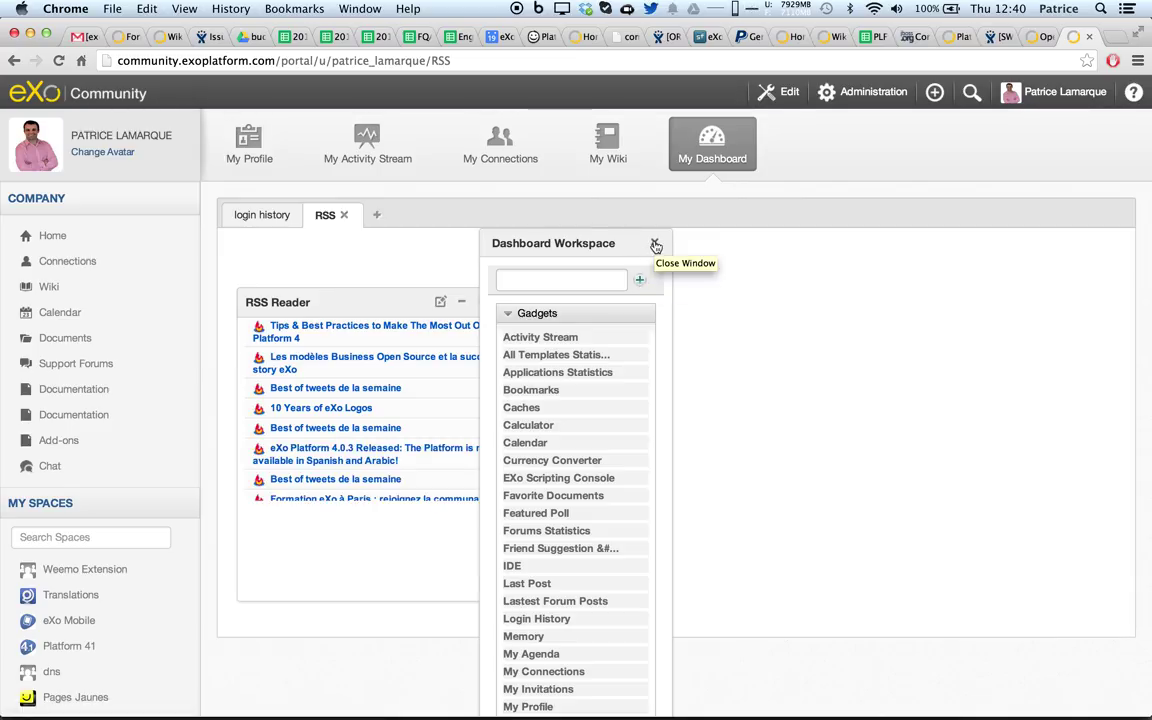
Close the Dashboard Workspace and review the RSS Reader settings (eXo feed URL, 10 items)
click(656, 244)
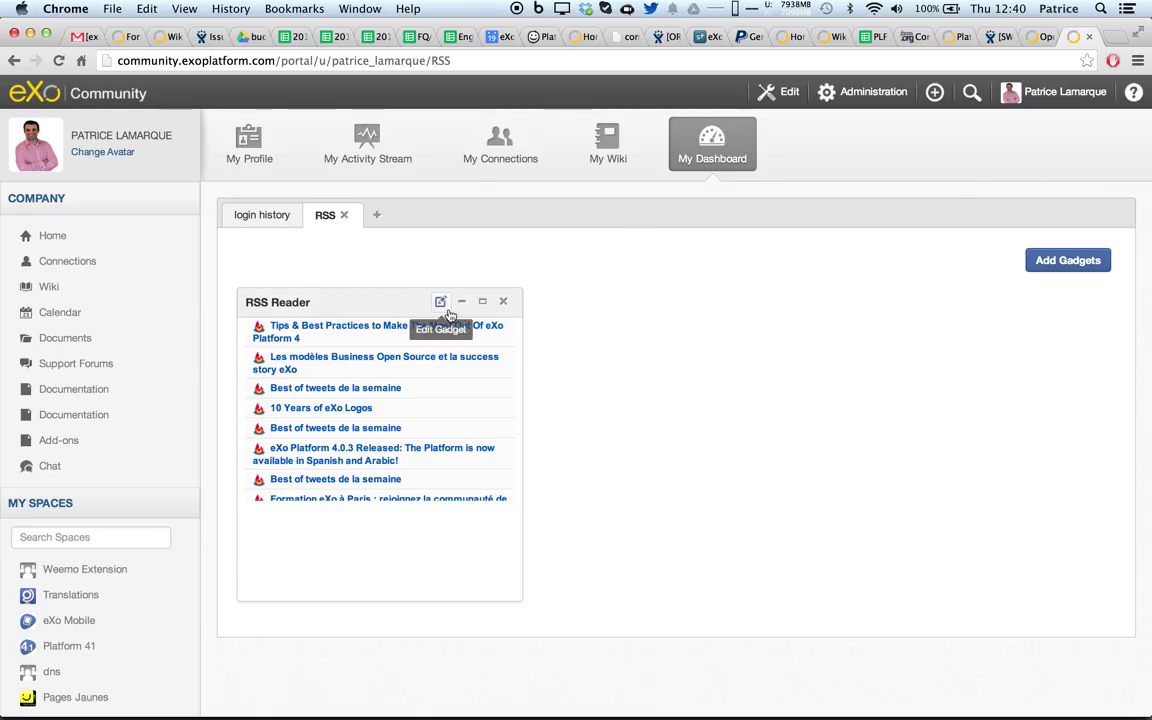
click(440, 302)
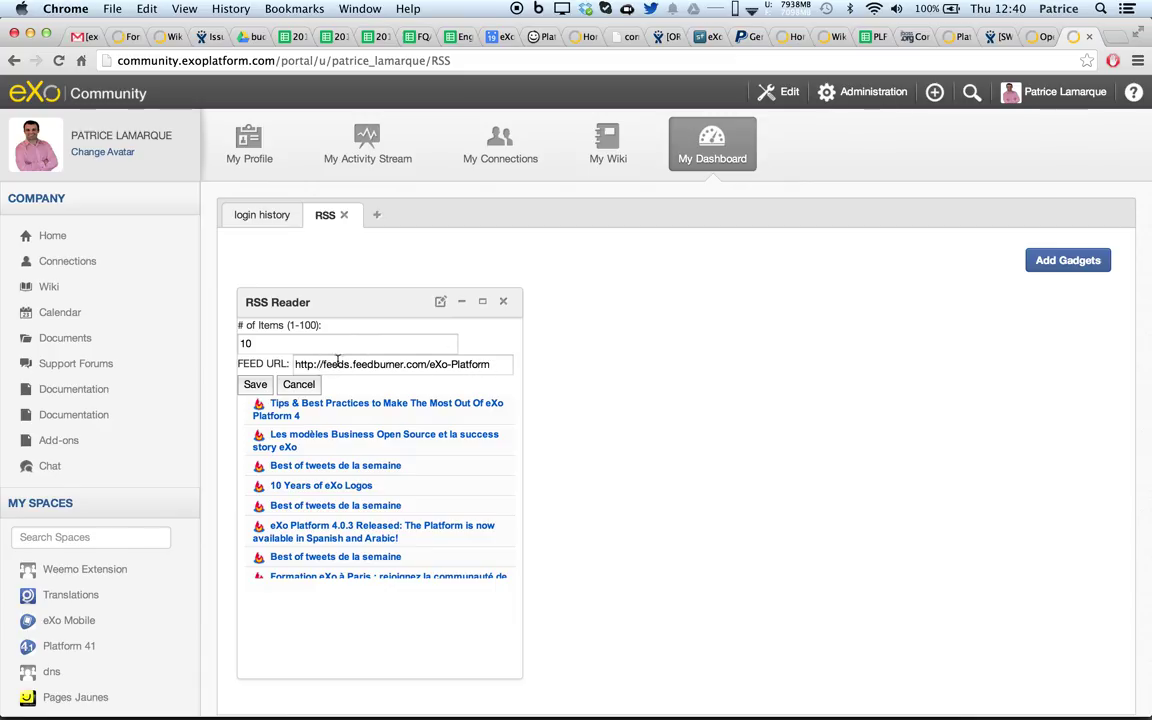
click(256, 384)
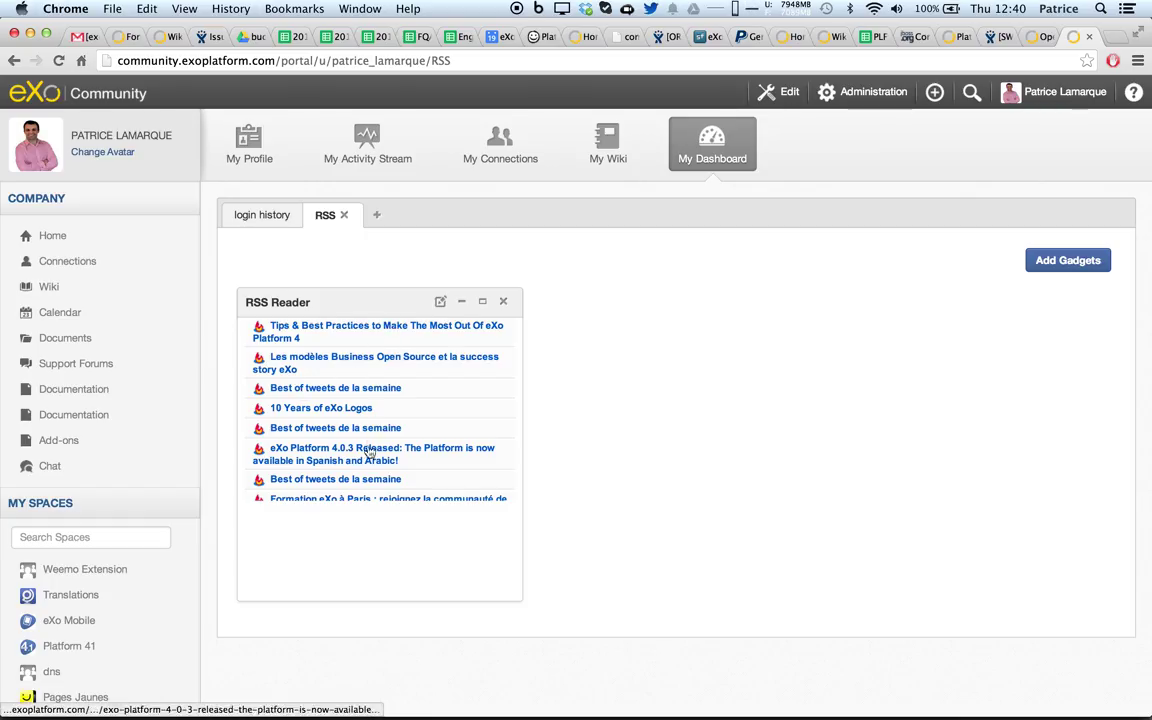
Expand a feed entry and view its full Open Source business models article on eXo Blog
click(376, 364)
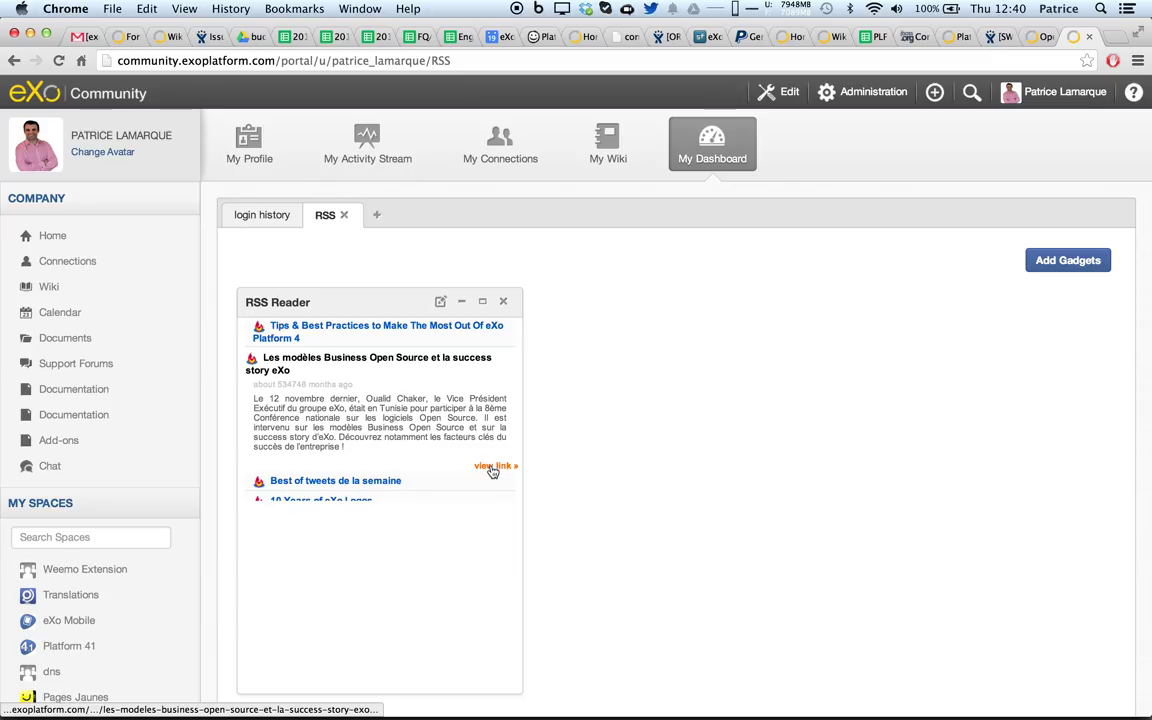
click(492, 466)
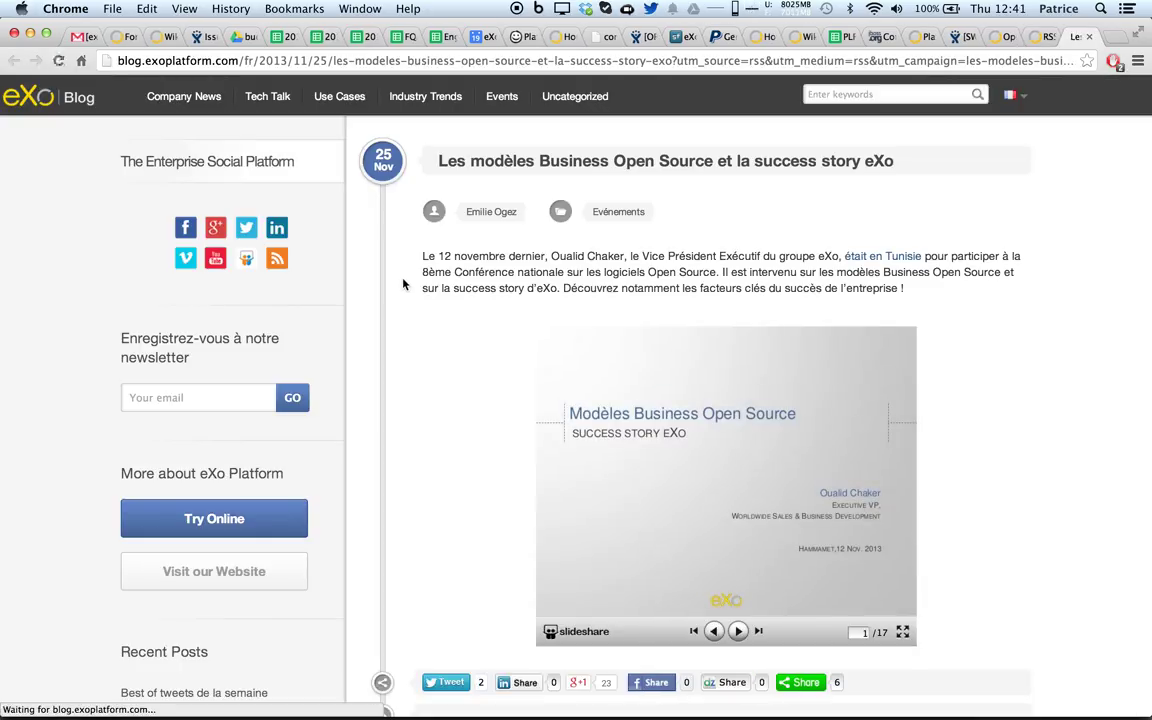